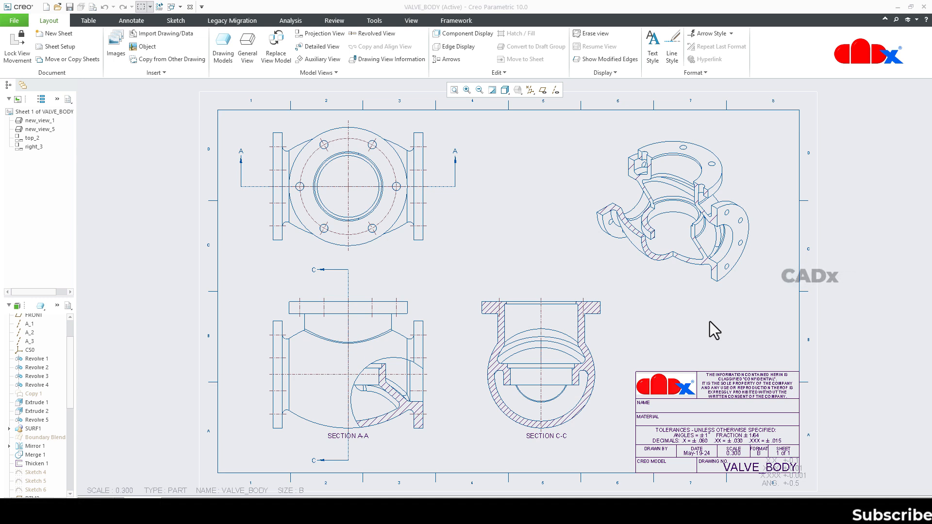
Add Sheet 2 to the VALVE_BODY drawing, keeping sheet 1's four views
click(509, 403)
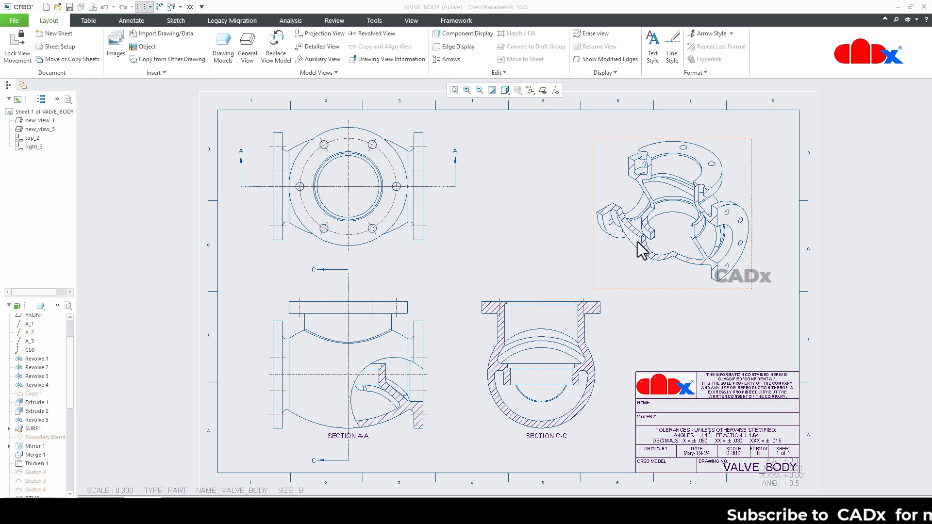
click(348, 368)
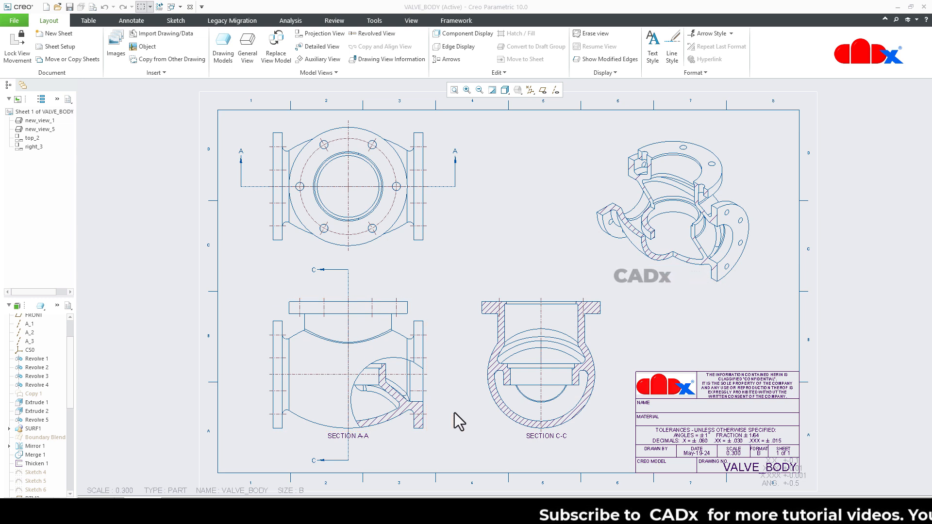
click(389, 380)
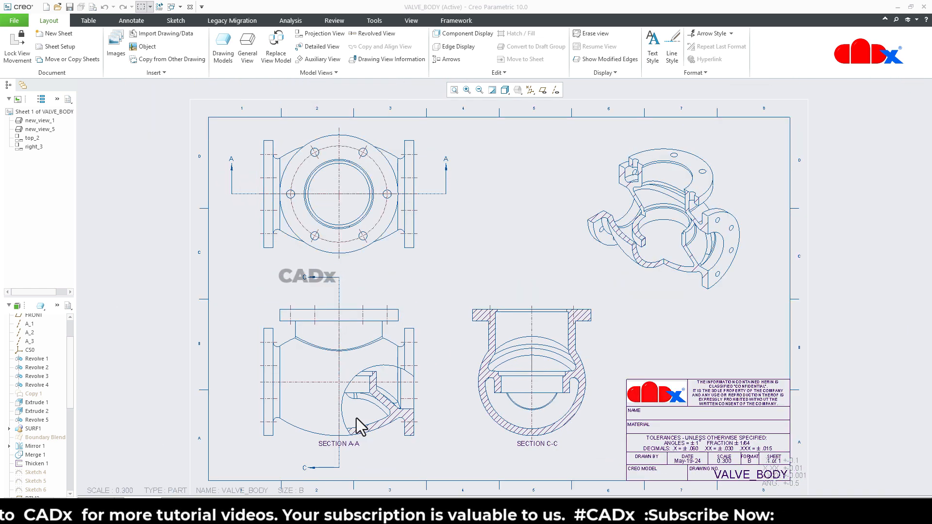
click(338, 193)
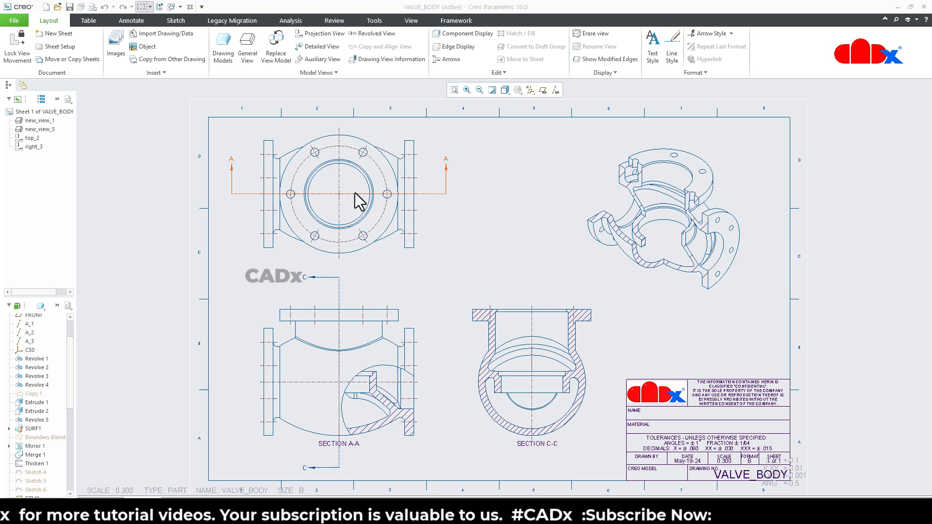
click(356, 199)
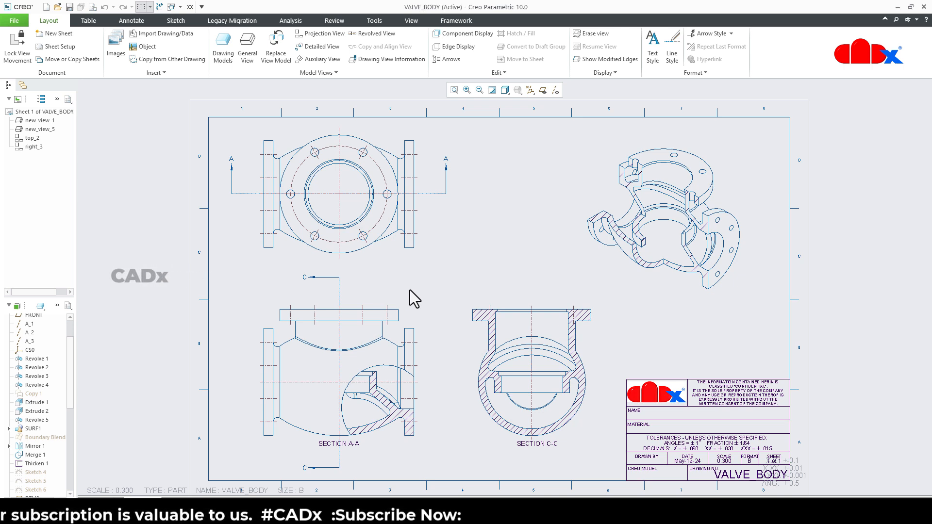
mouse_move(447, 400)
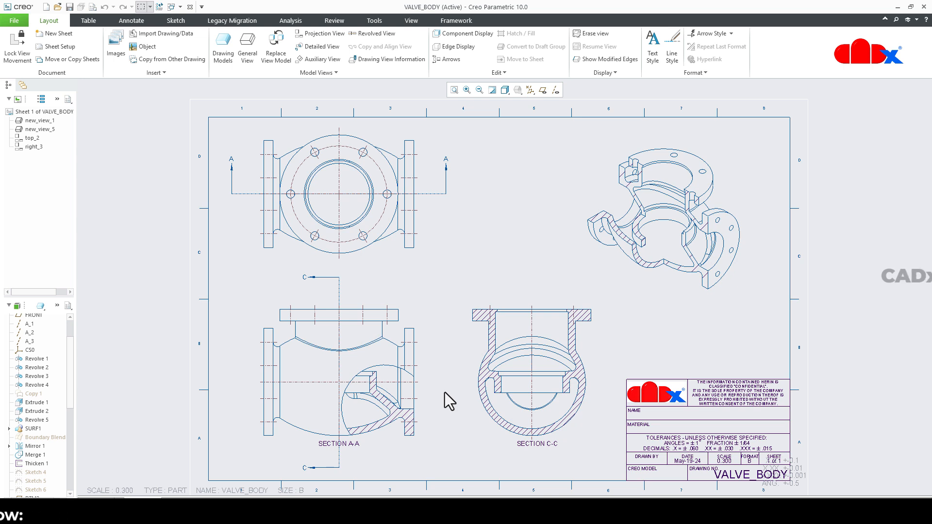
click(54, 33)
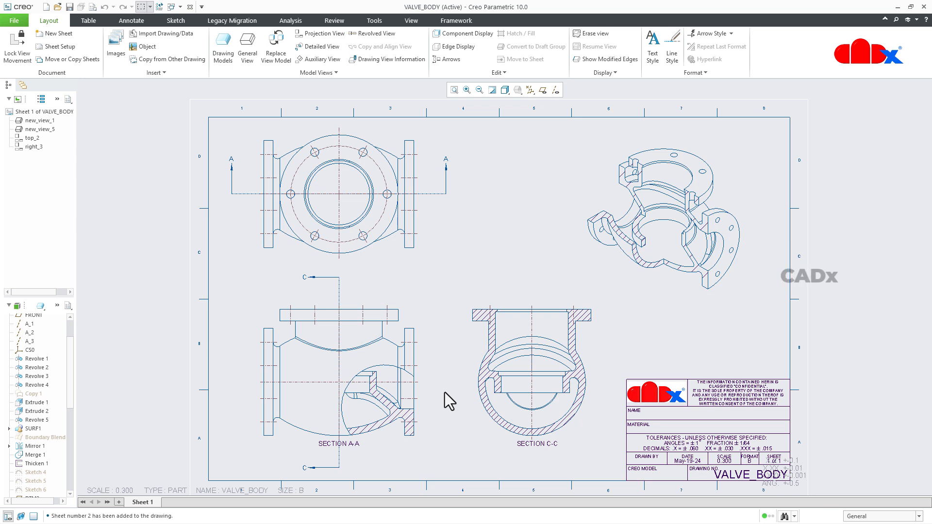
mouse_move(444, 411)
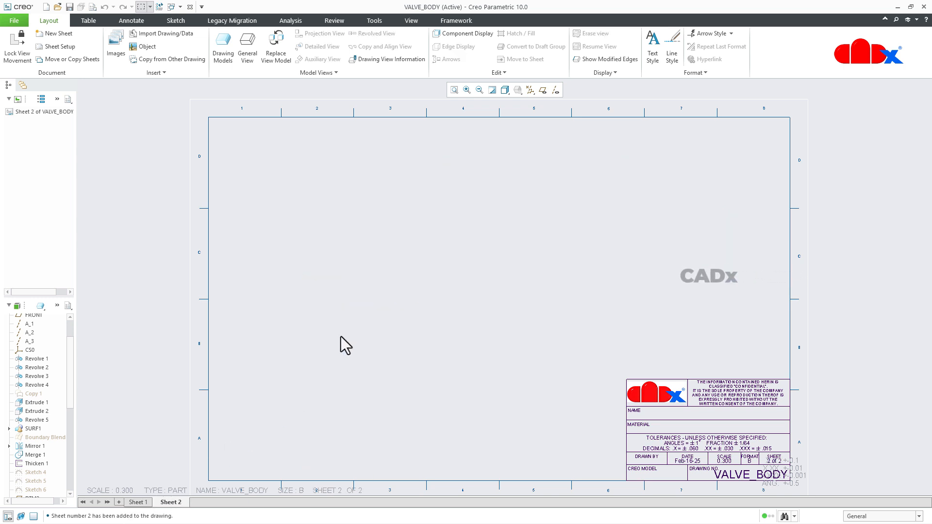
Place a FRONT-oriented general view of the valve body on sheet 2, with no combined state
click(246, 46)
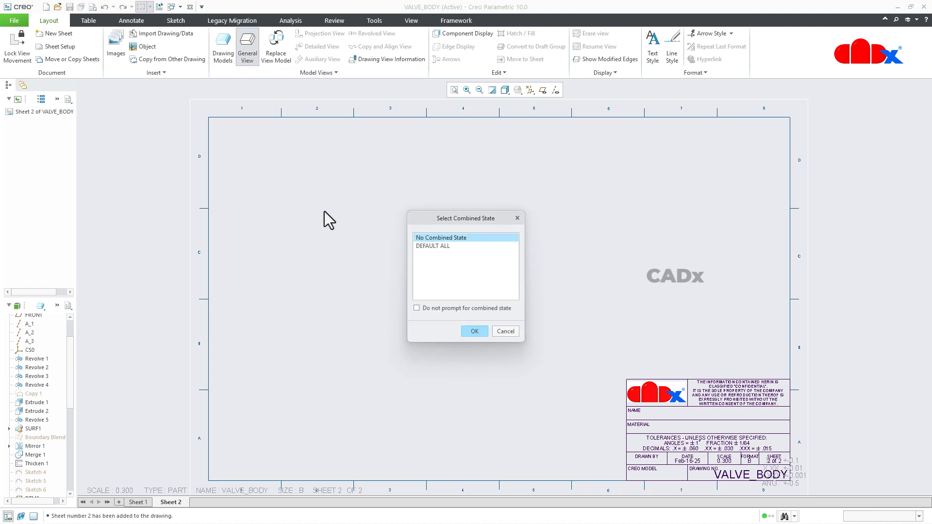
click(473, 331)
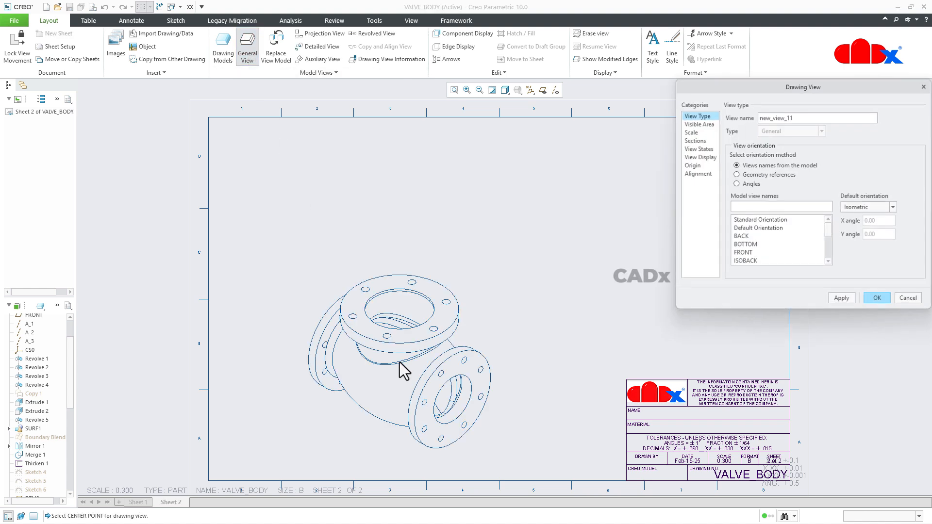
click(743, 252)
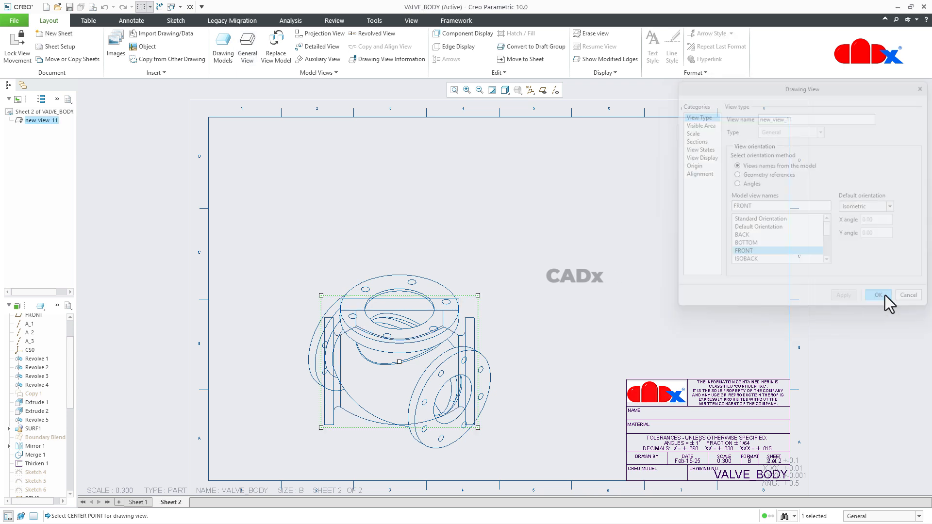
click(878, 294)
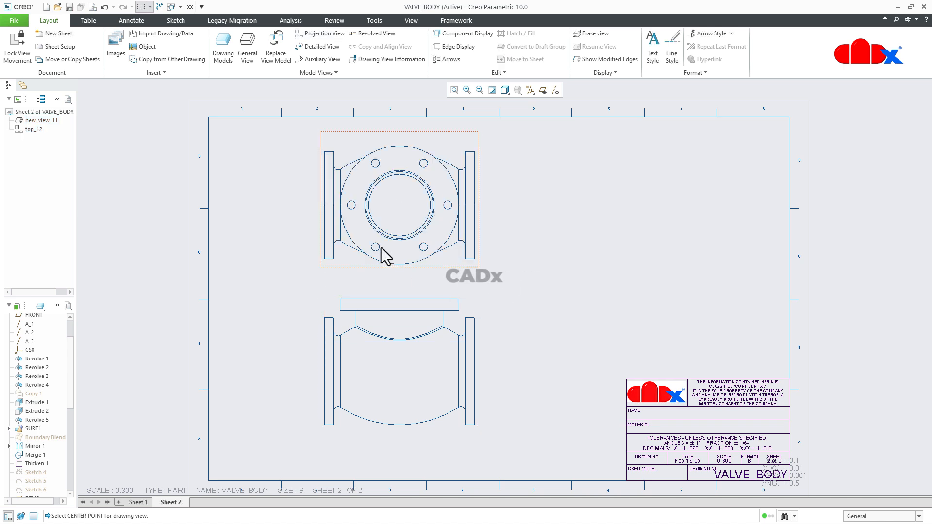
Show all datum axes as centerlines in the front and top views
click(132, 21)
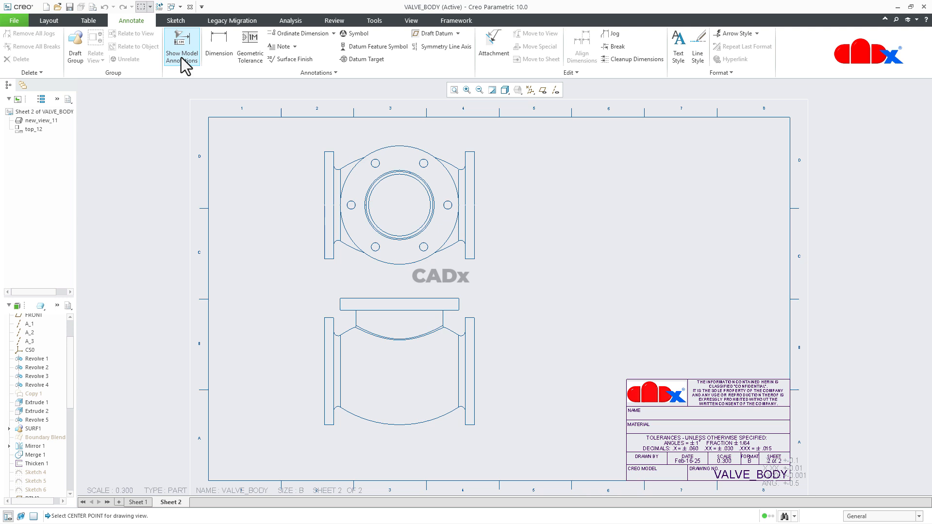
click(181, 47)
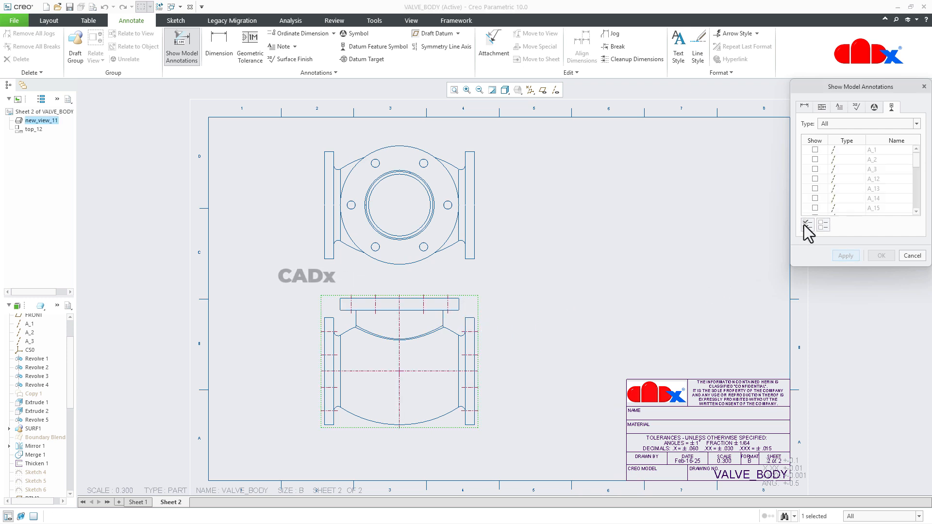
click(807, 224)
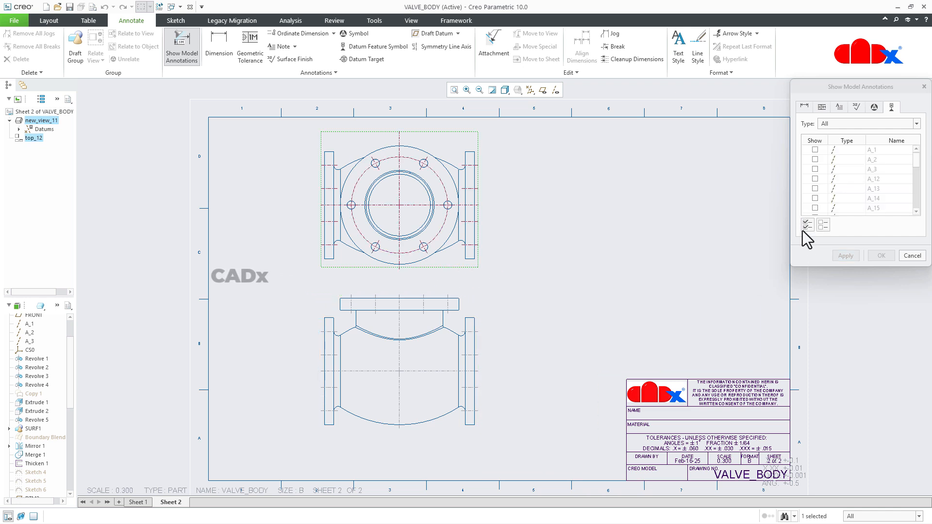
click(844, 256)
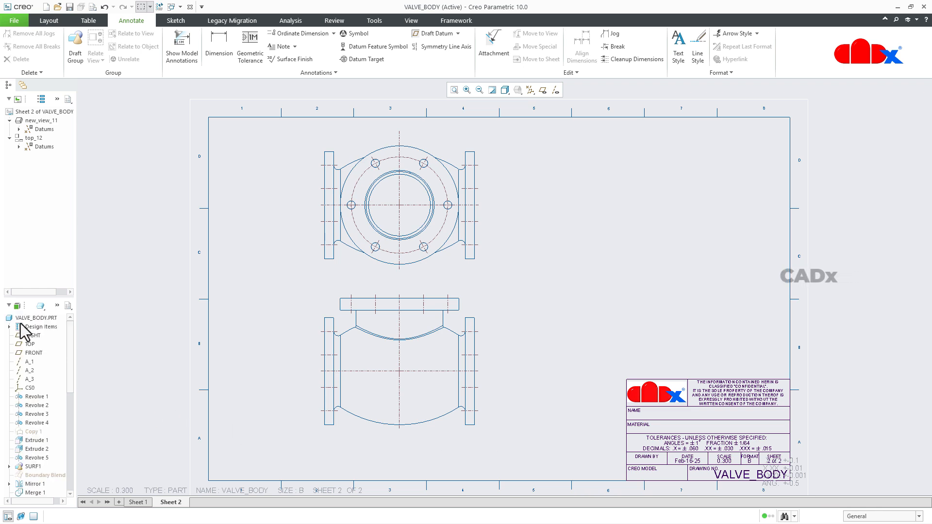
Open the VALVE_BODY part from the model tree and turn on datum plane display
right_click(27, 317)
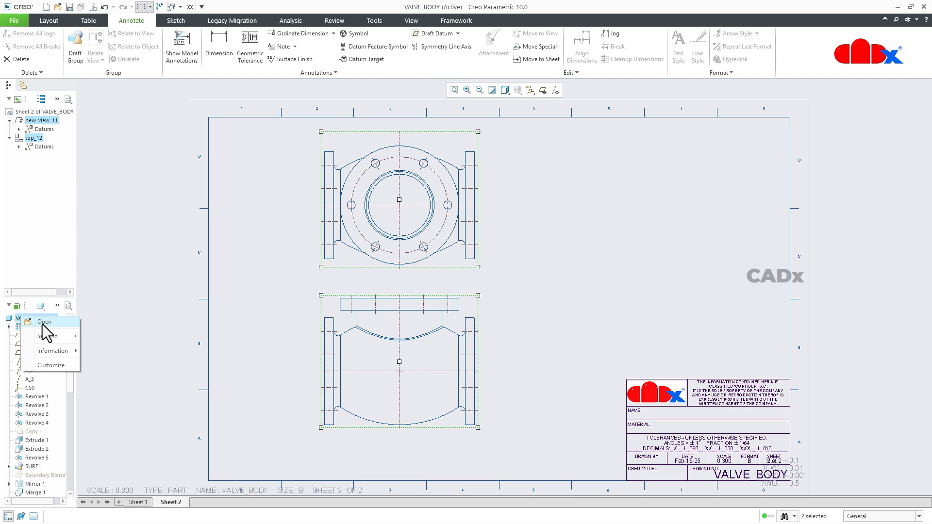
click(44, 321)
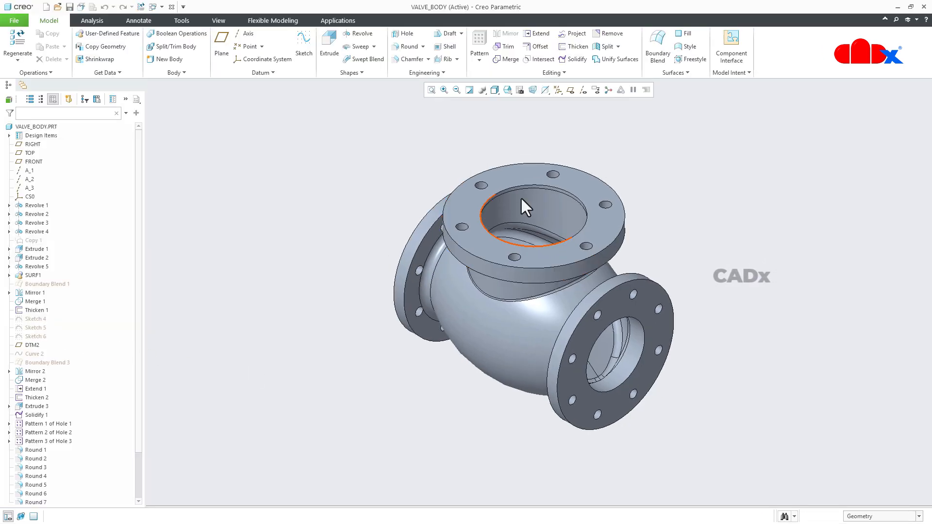
click(569, 89)
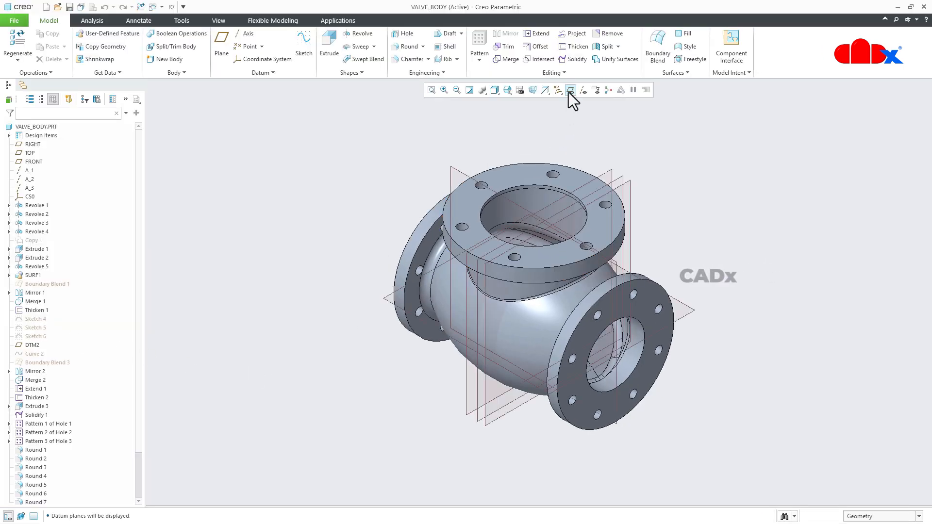
Start a planar cross-section of the part through the FRONT plane
click(217, 21)
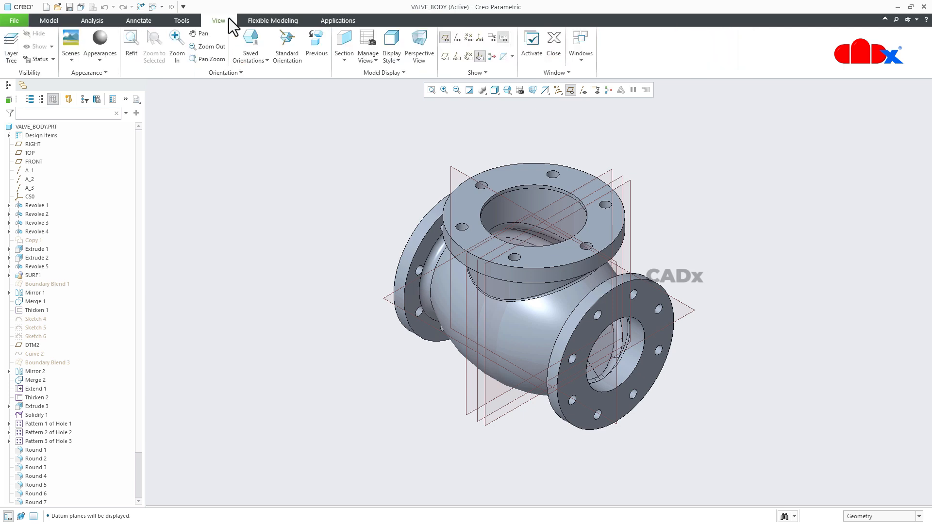
click(344, 45)
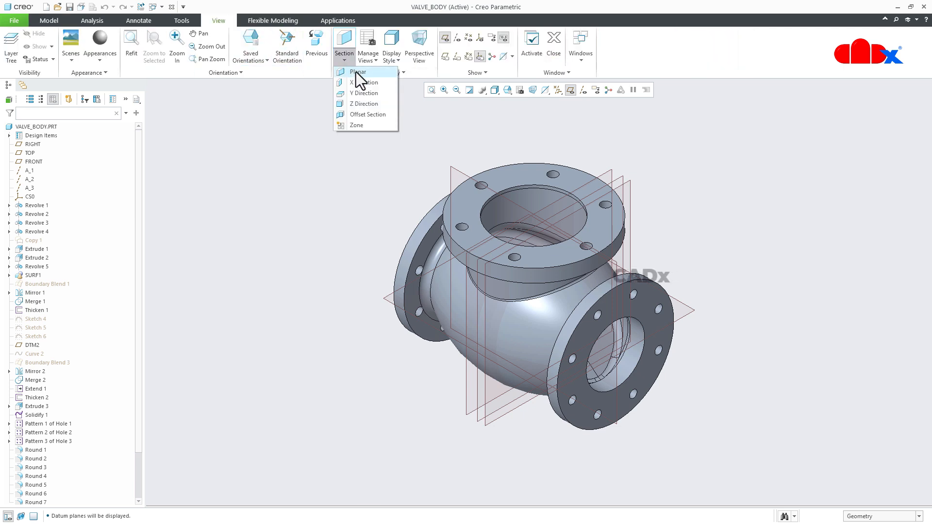
click(358, 71)
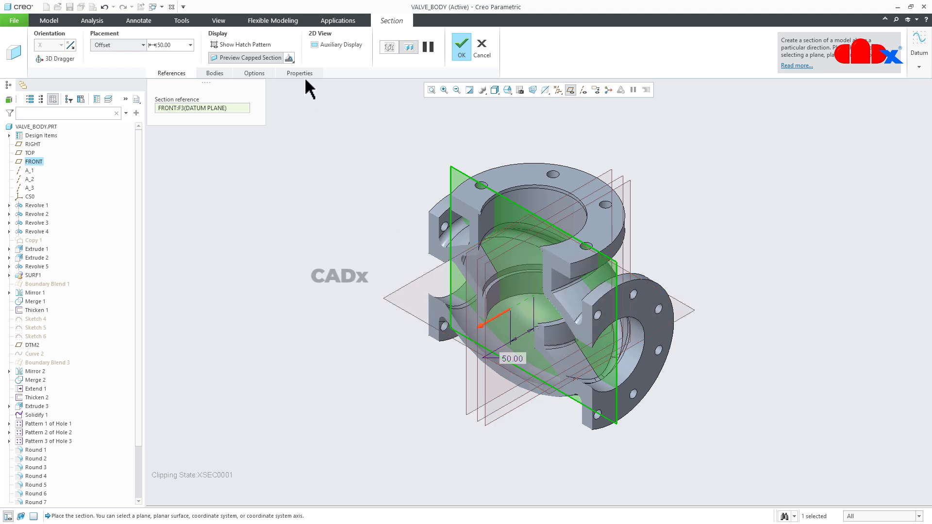
Name the planar section E, complete it, and switch windows back toward the drawing
click(299, 72)
text(E)
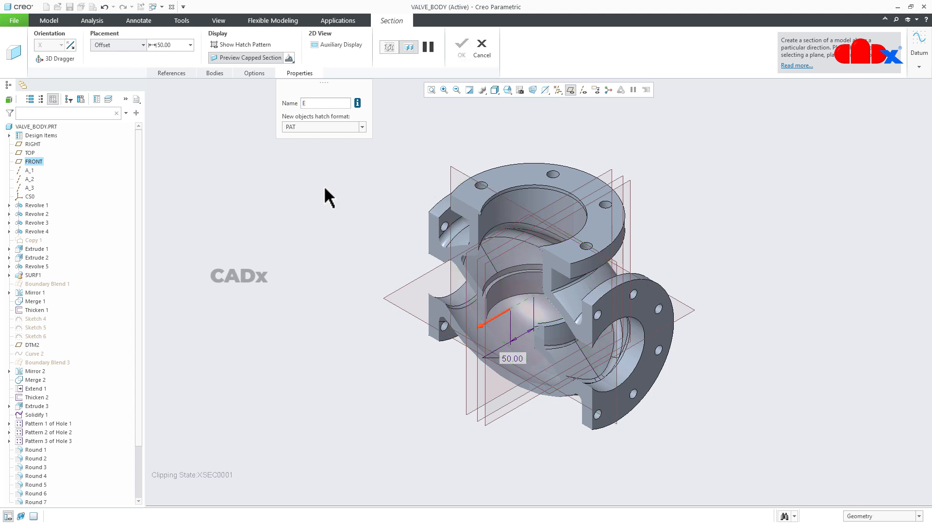
click(461, 44)
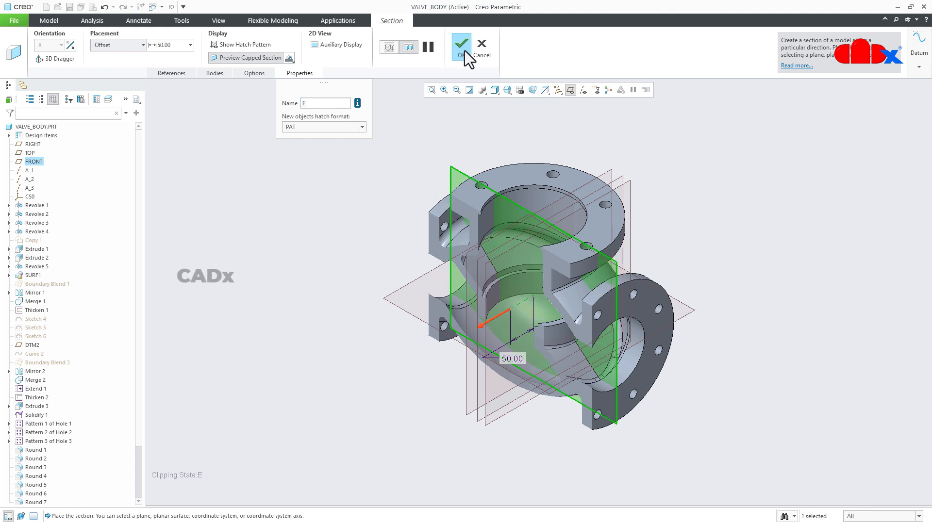
click(461, 43)
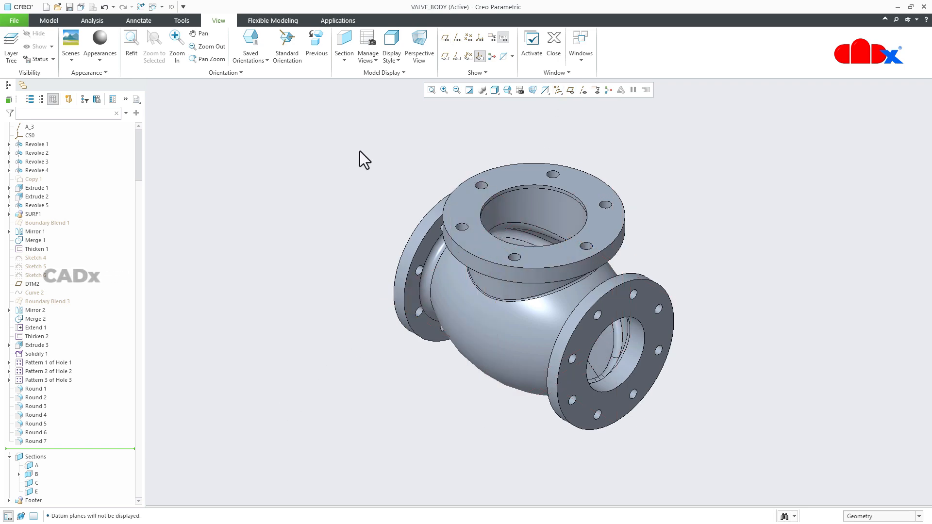
click(156, 6)
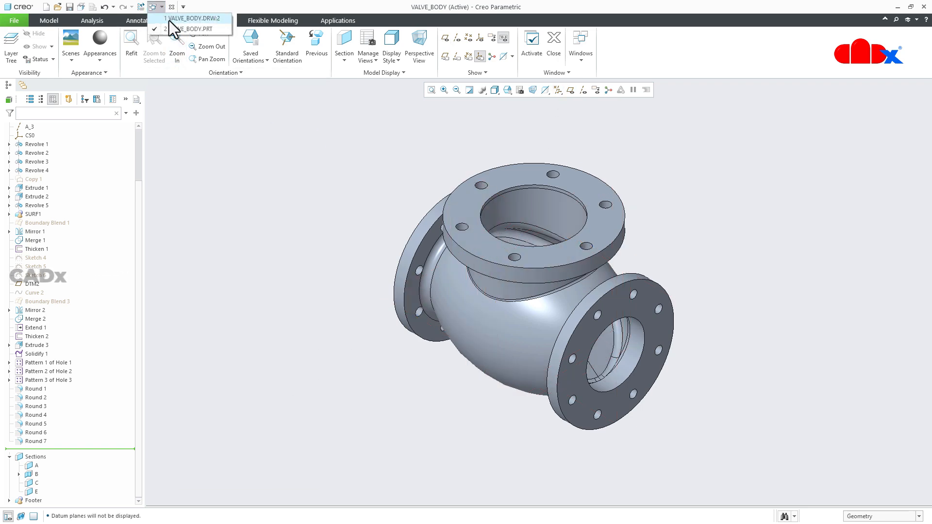
Apply 2D cross-section E to sheet 2's front view, labelled SECTION E-E
click(195, 18)
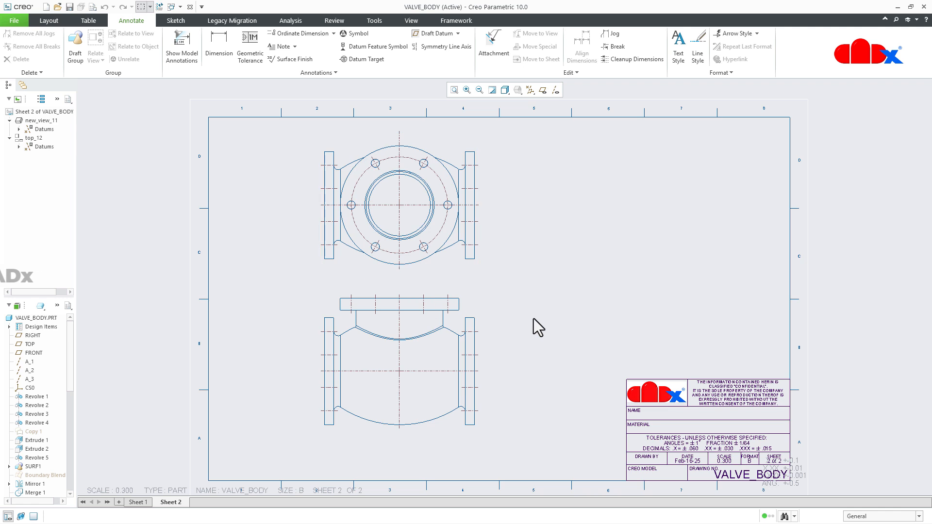
mouse_move(450, 440)
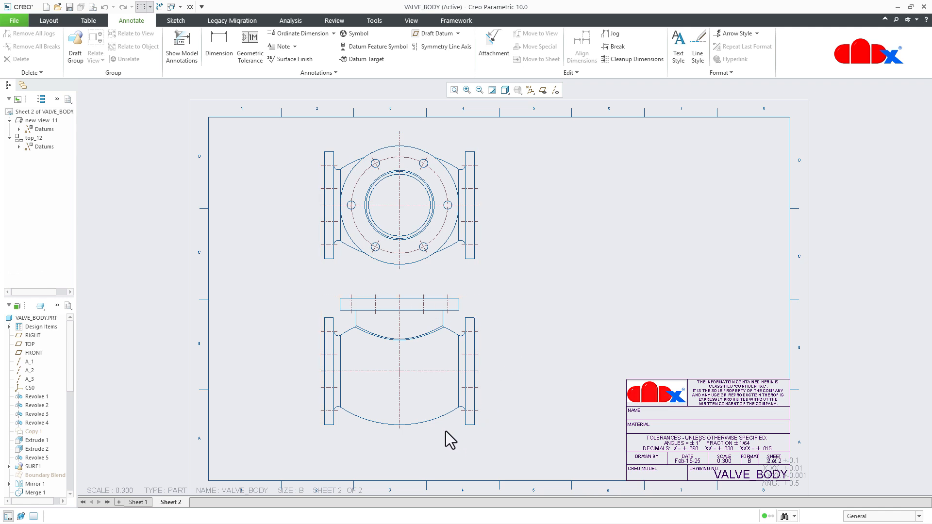
double_click(398, 362)
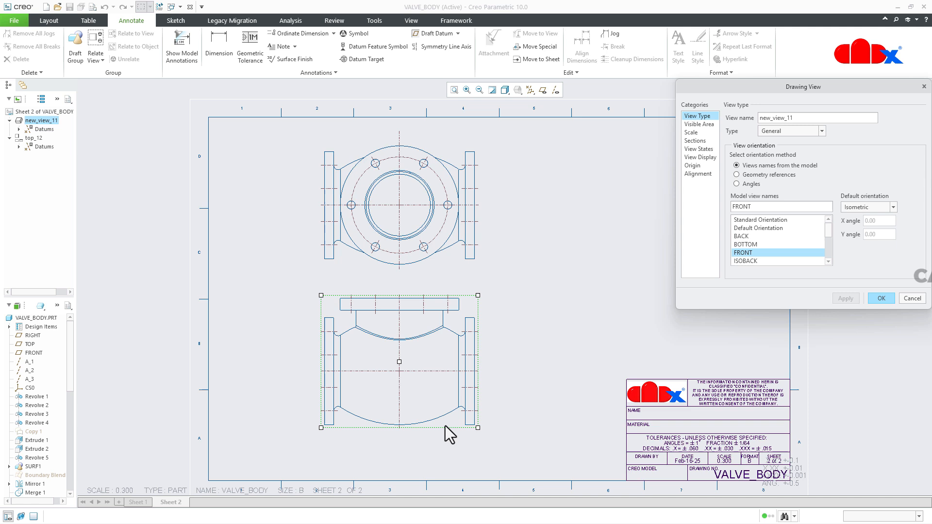
mouse_move(580, 350)
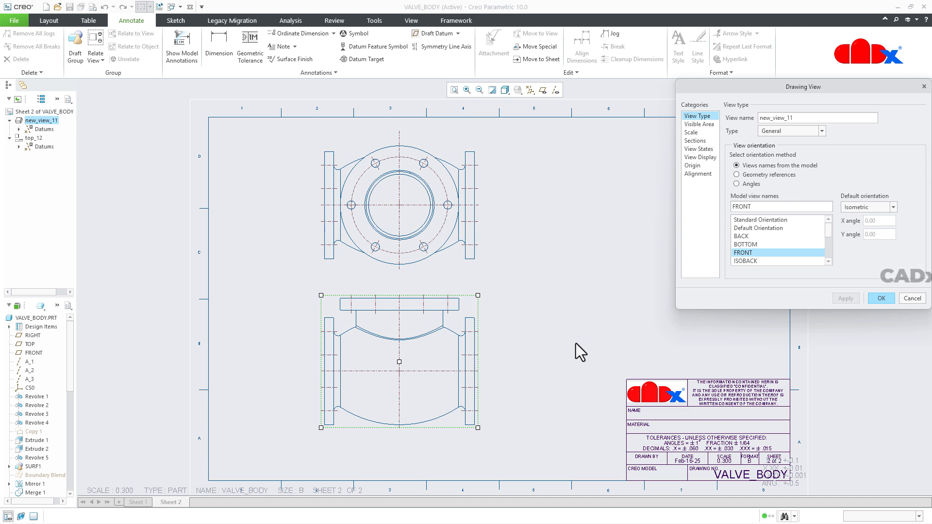
click(694, 140)
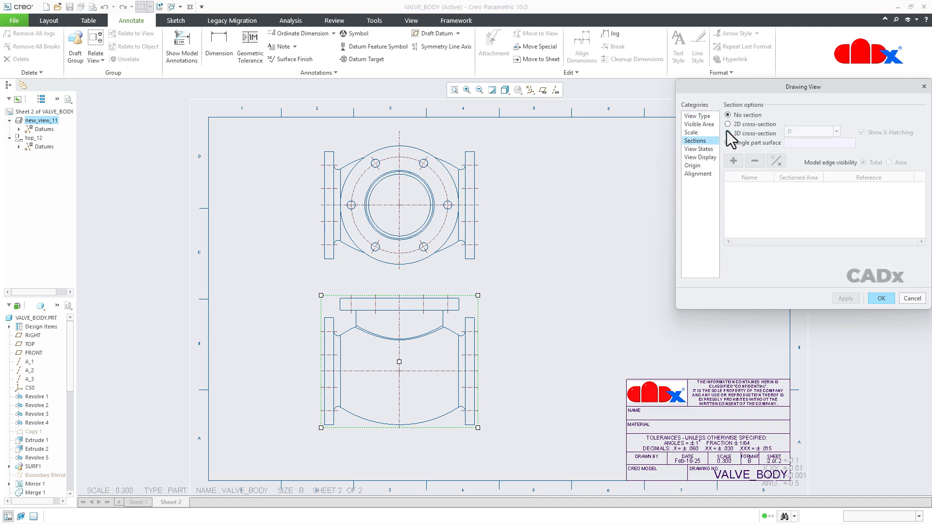
click(729, 124)
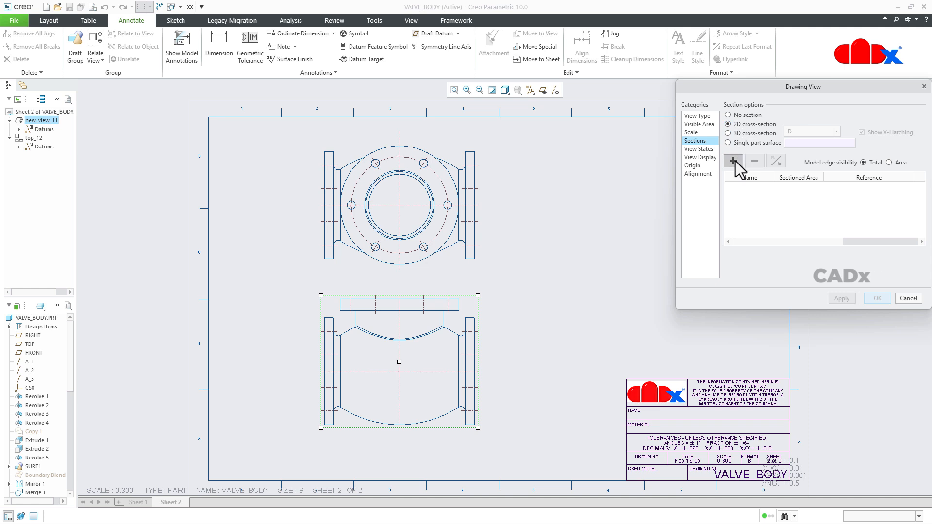
click(733, 160)
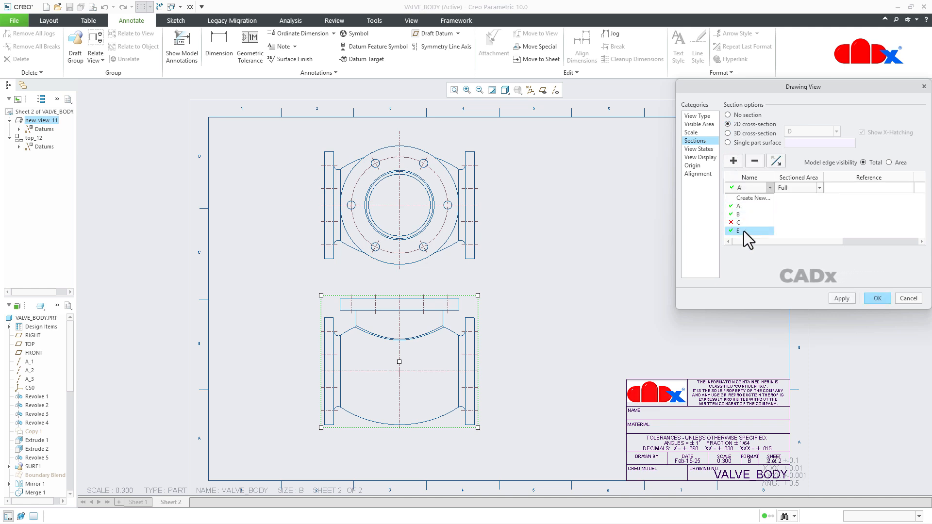
click(738, 231)
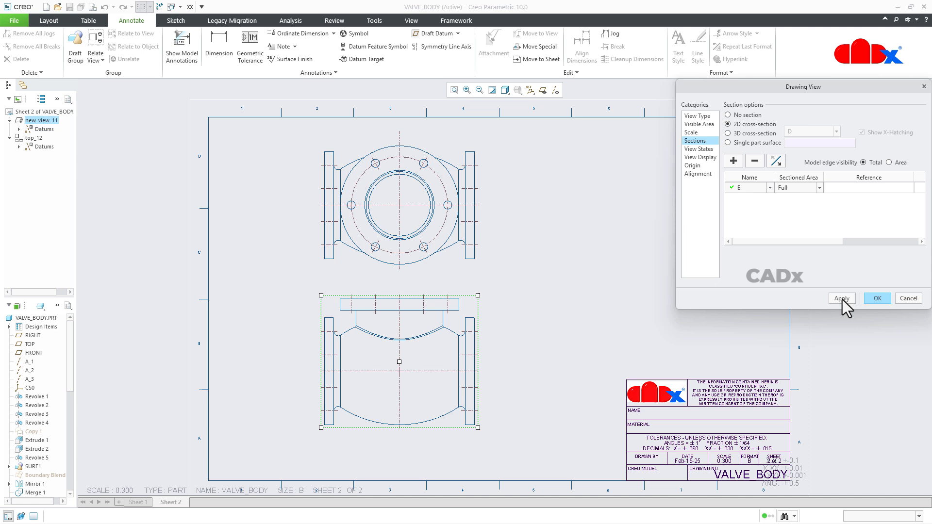
click(841, 299)
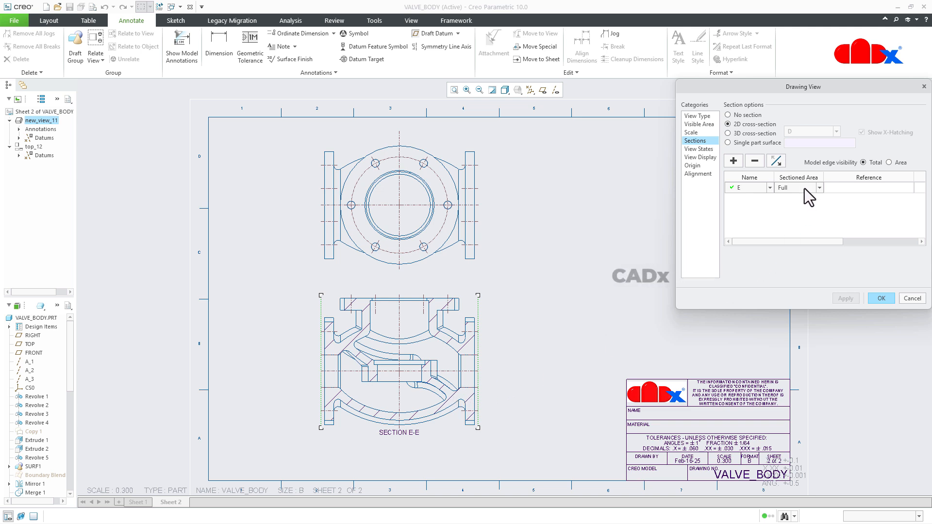
Set section E's Sectioned Area to Local
click(819, 187)
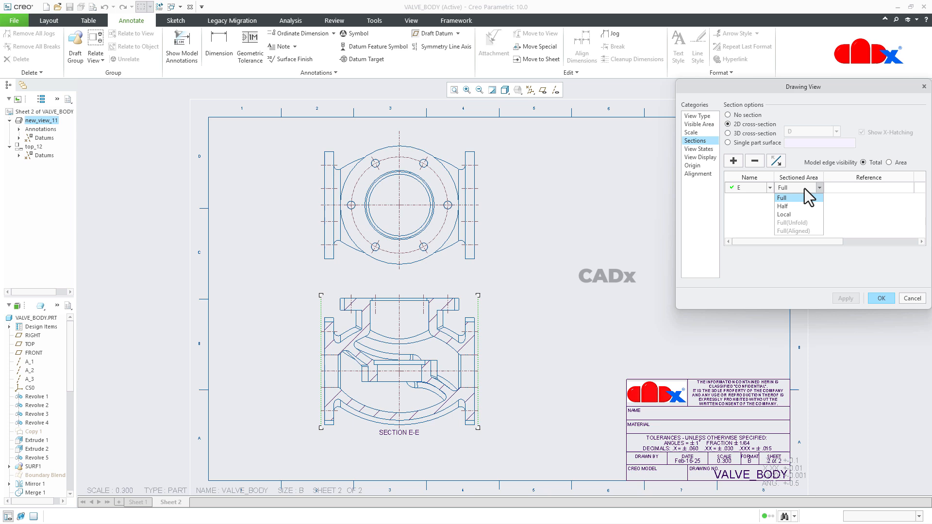
click(784, 214)
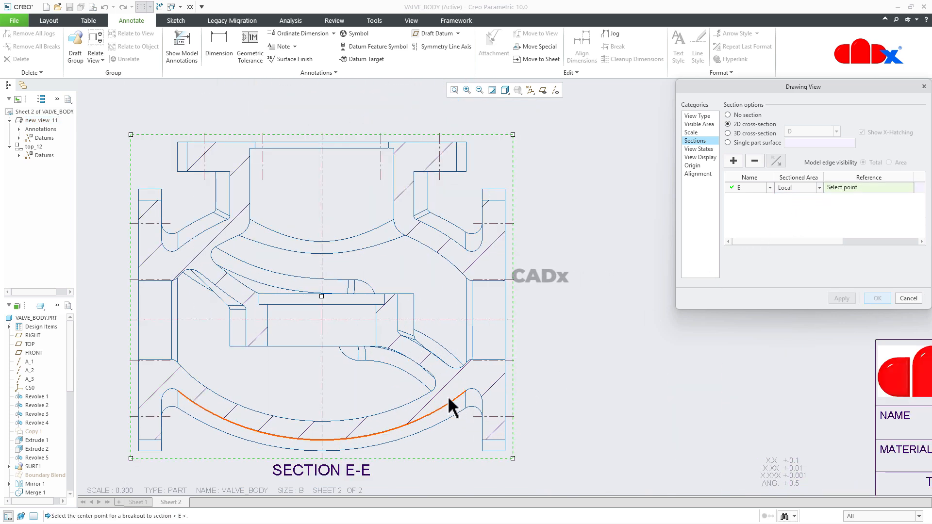
mouse_move(416, 369)
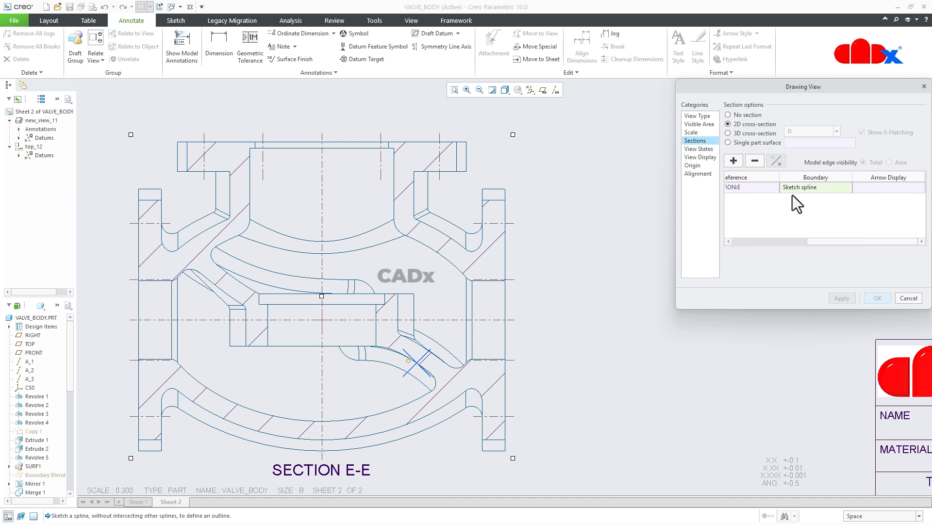
mouse_move(823, 199)
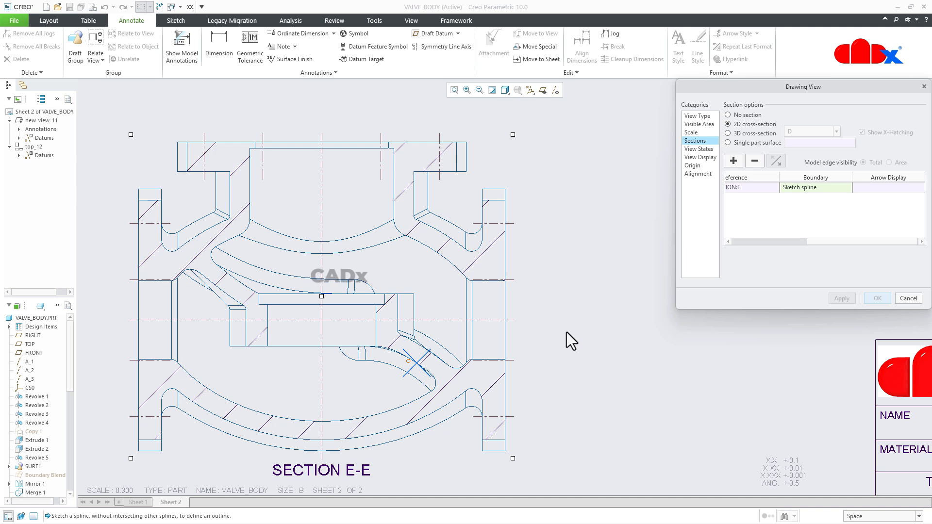
Sketch a closed spline boundary around the centre point and apply the local breakout
click(390, 280)
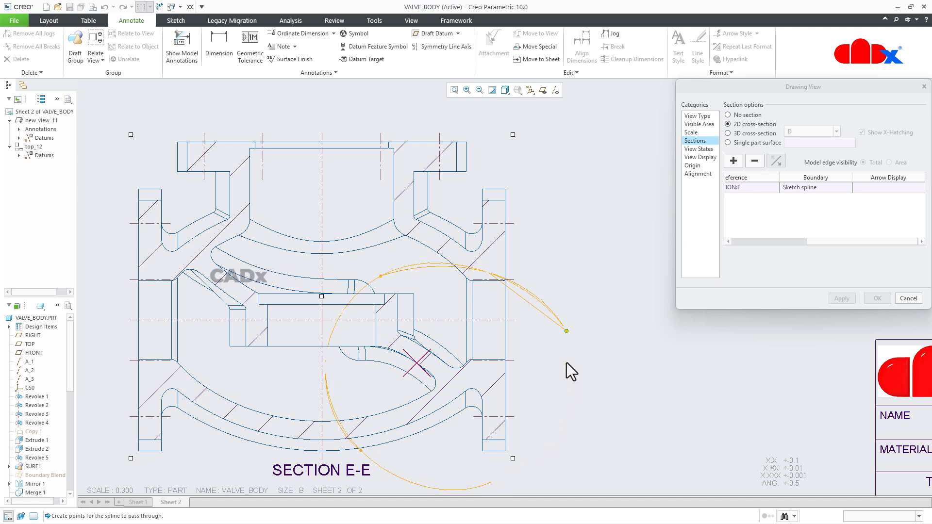
mouse_move(569, 354)
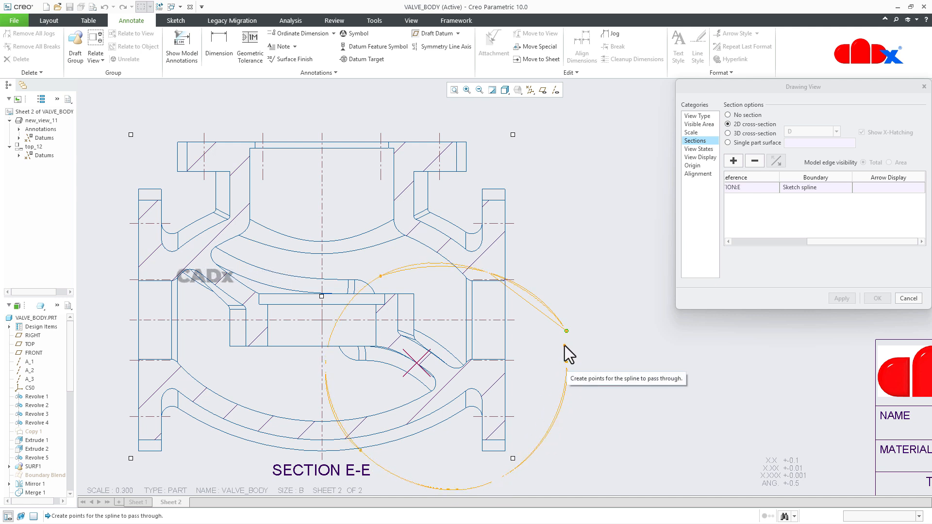
mouse_move(570, 357)
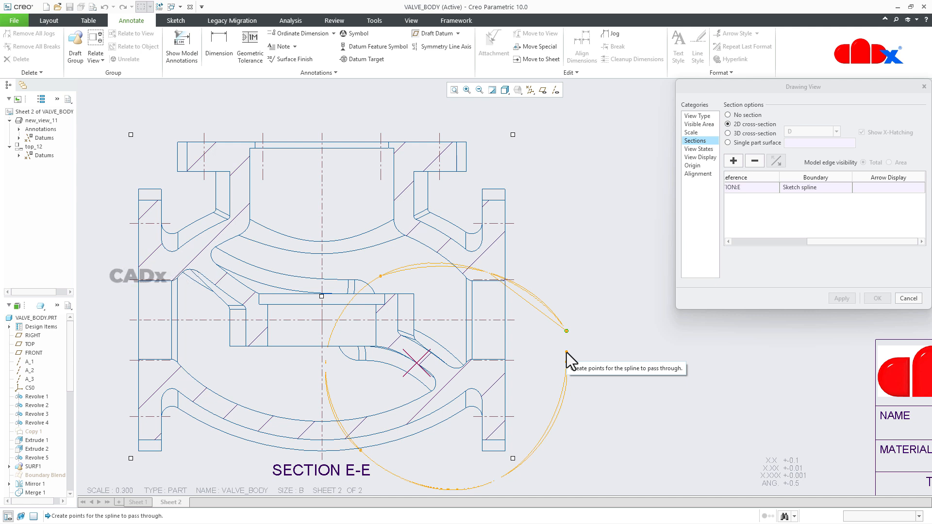
mouse_move(572, 357)
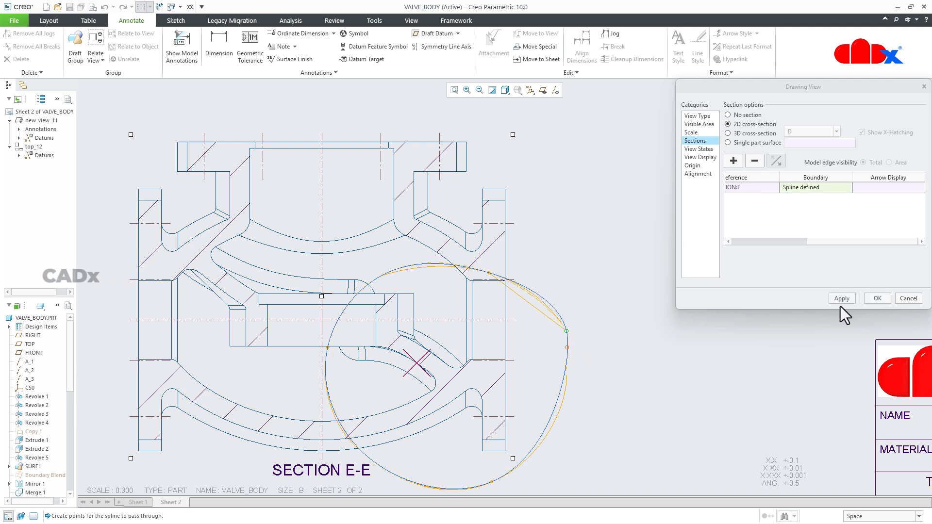
click(841, 297)
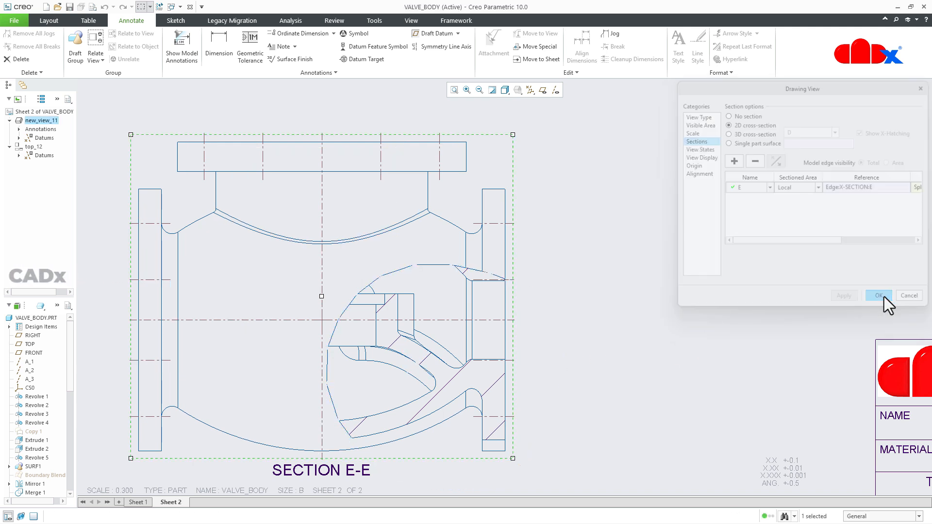
click(879, 295)
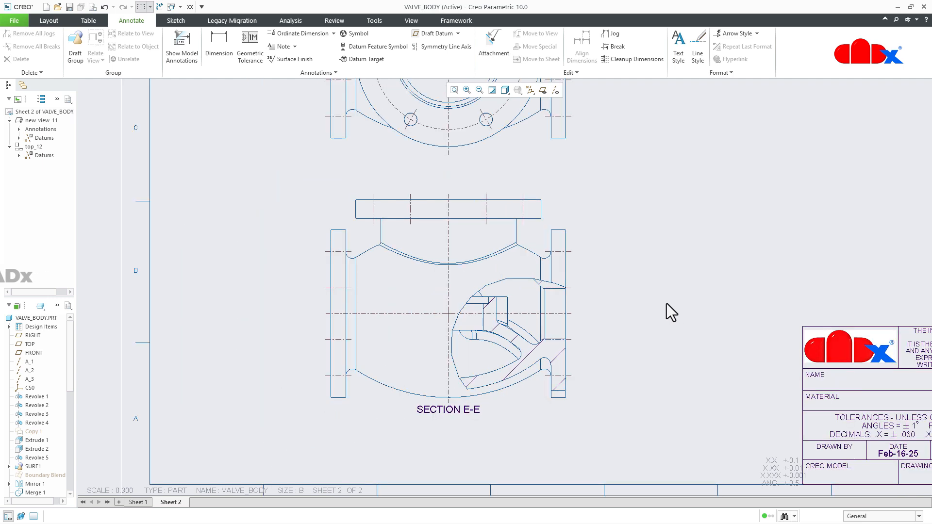
scroll(down, 3)
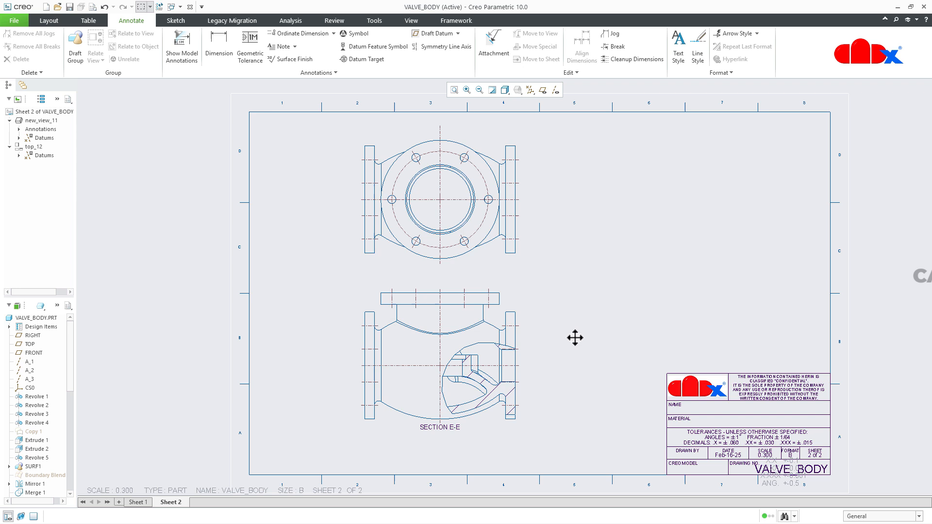
mouse_move(578, 395)
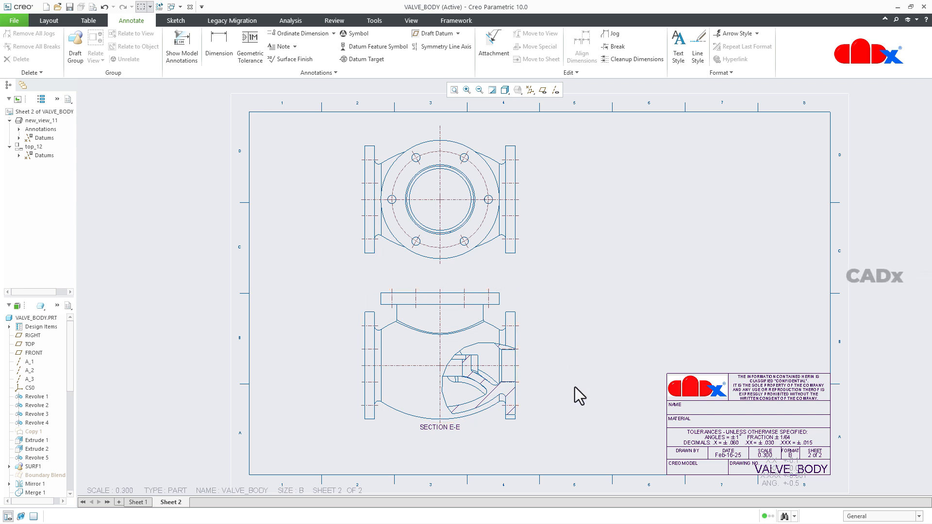
mouse_move(523, 360)
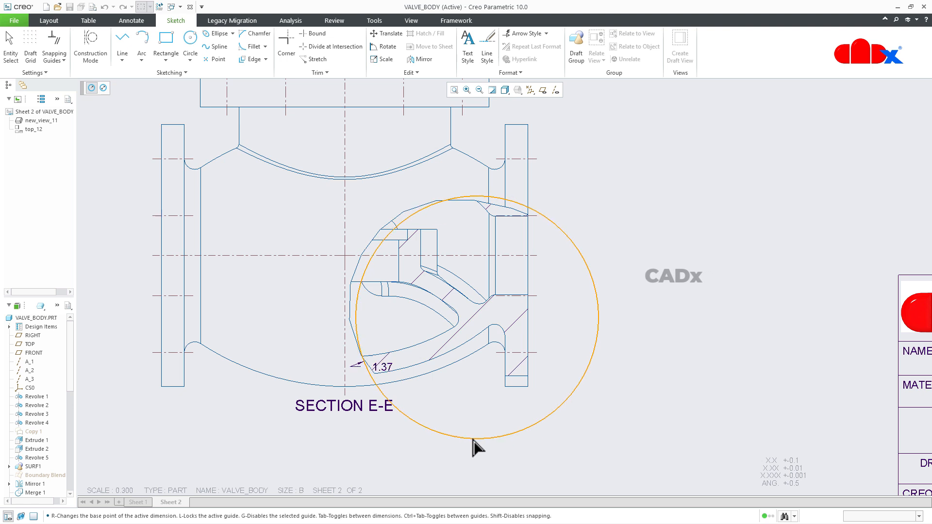
Finish a circle around the breakout region and select the front view
click(478, 433)
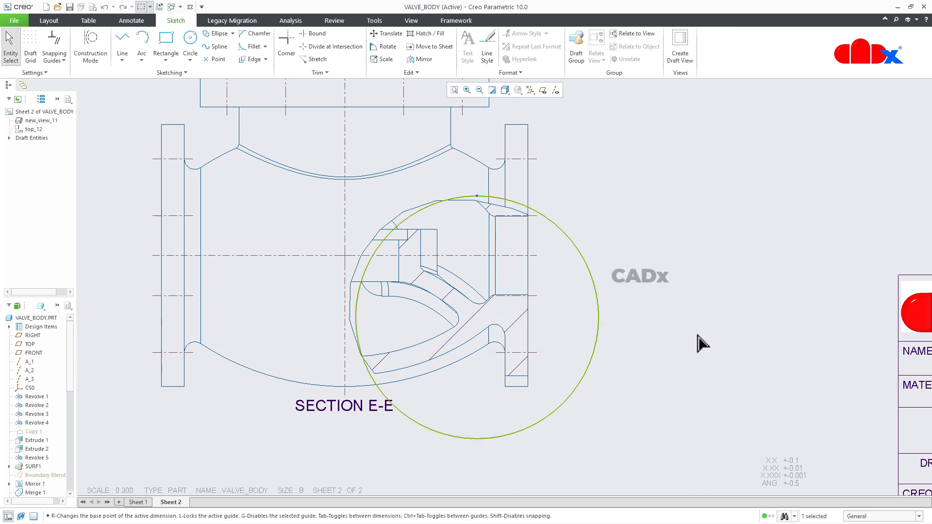
click(480, 381)
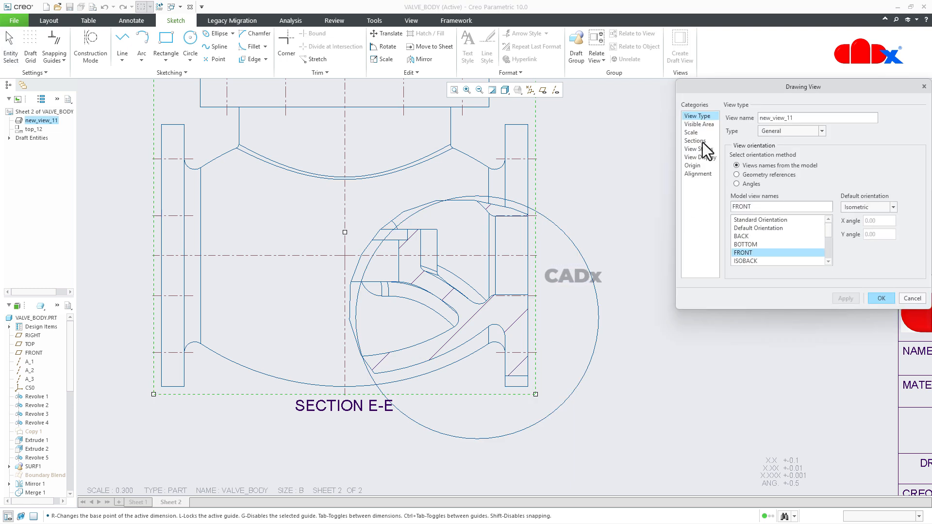
Redefine section E's breakout boundary as a spline traced along the helper circle
click(694, 140)
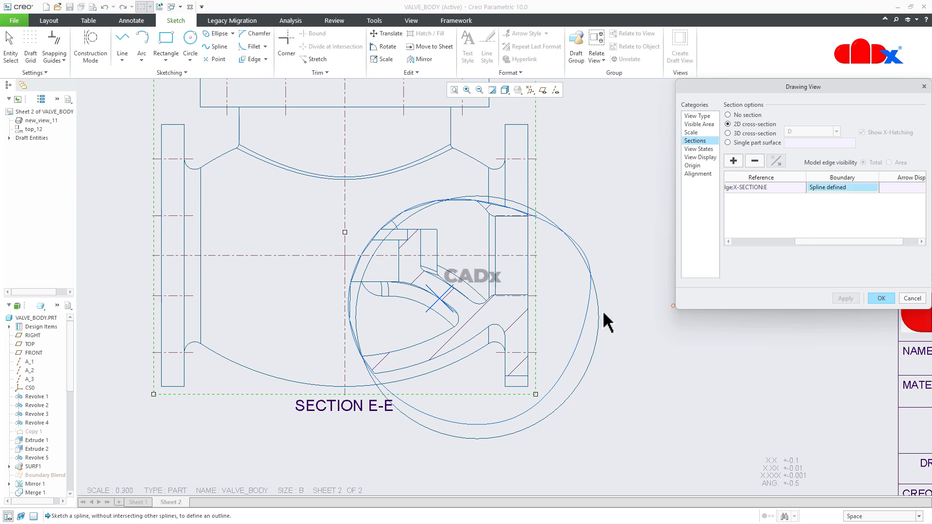
click(597, 307)
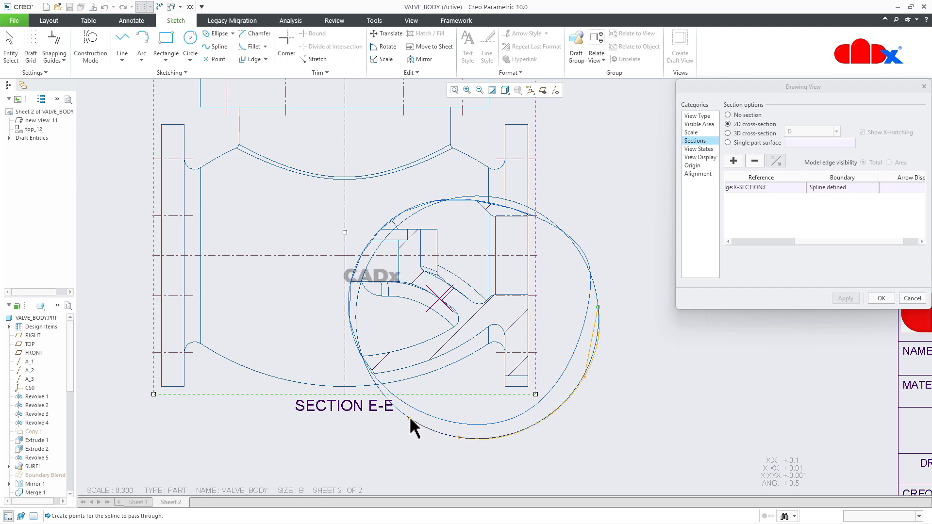
mouse_move(356, 324)
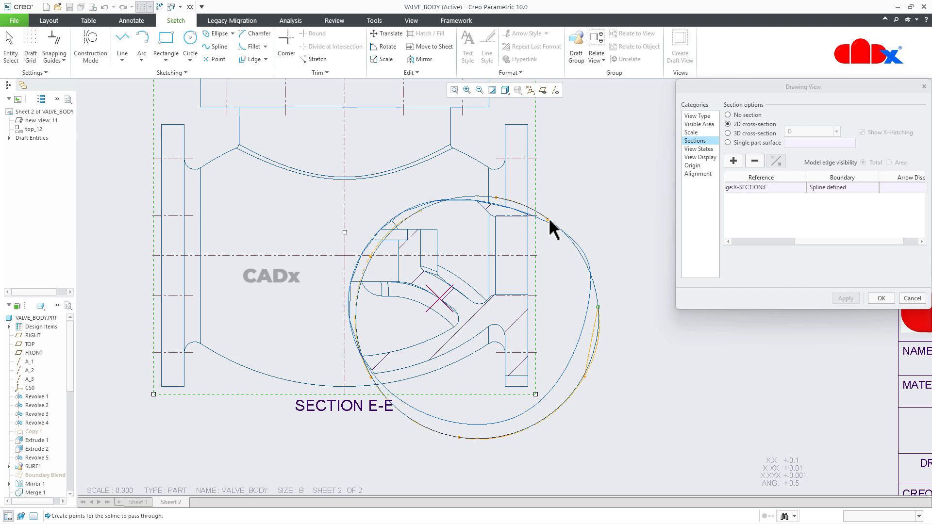
mouse_move(598, 307)
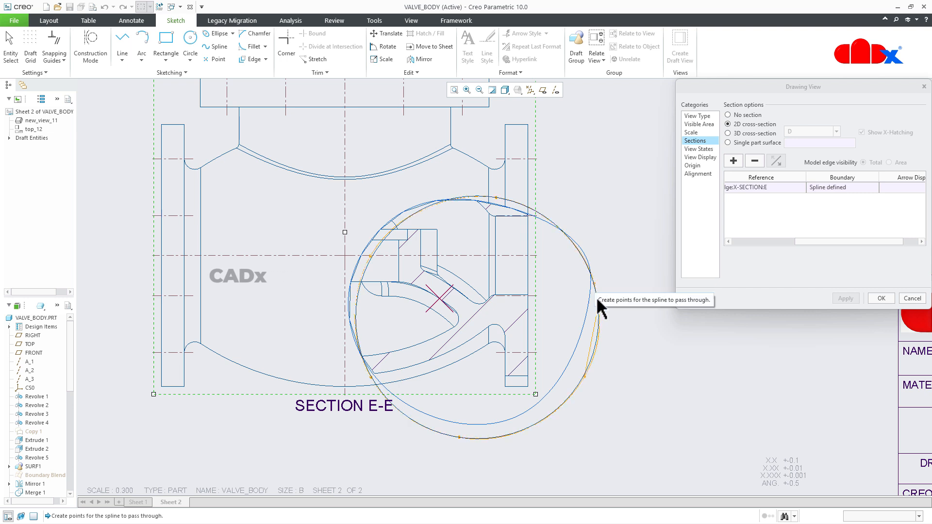
mouse_move(600, 300)
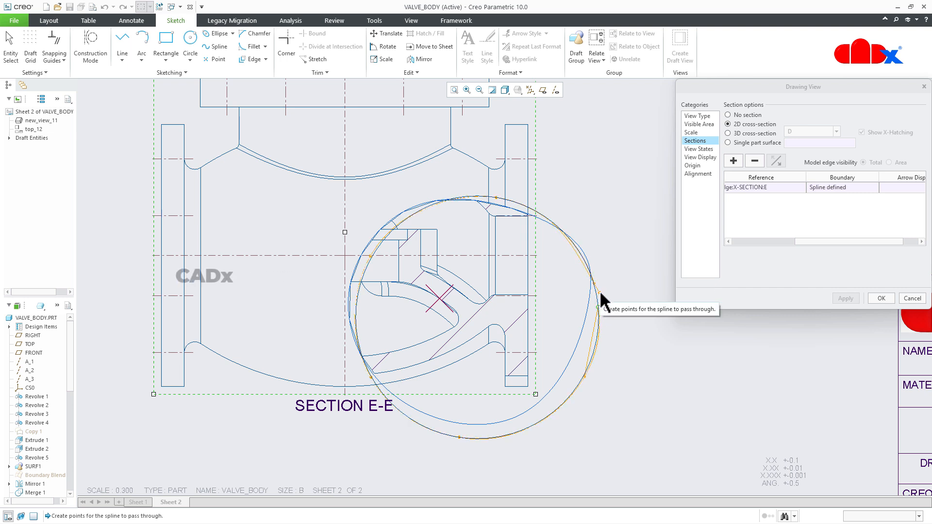
click(844, 297)
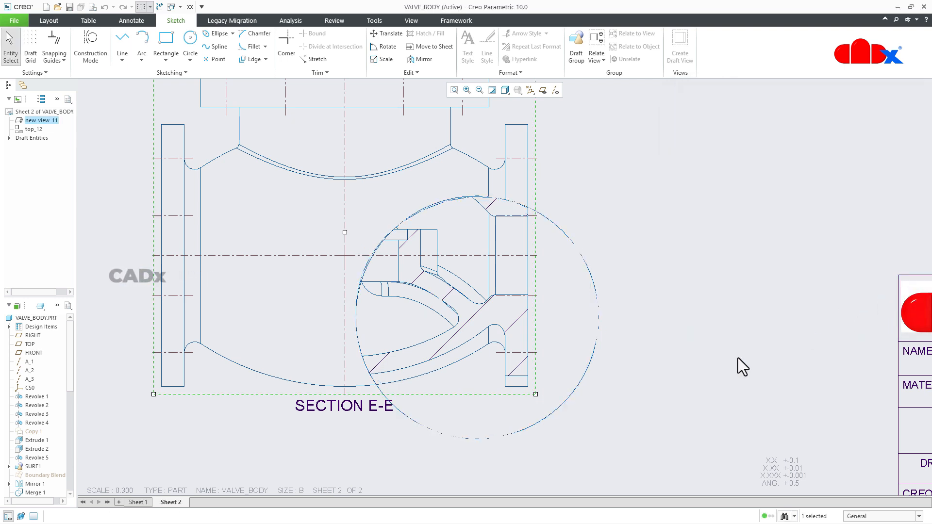
Delete the helper sketch circle so SECTION E-E shows only its rounded breakout
click(686, 369)
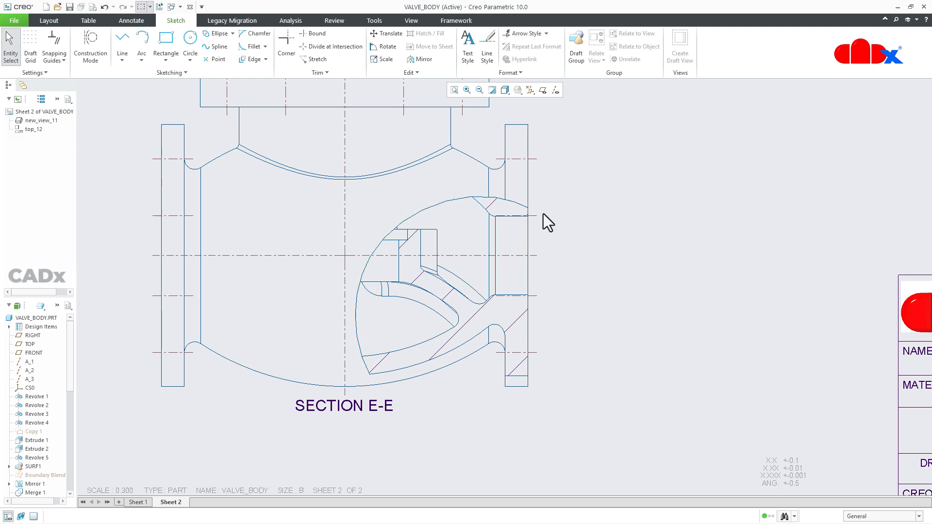
mouse_move(594, 409)
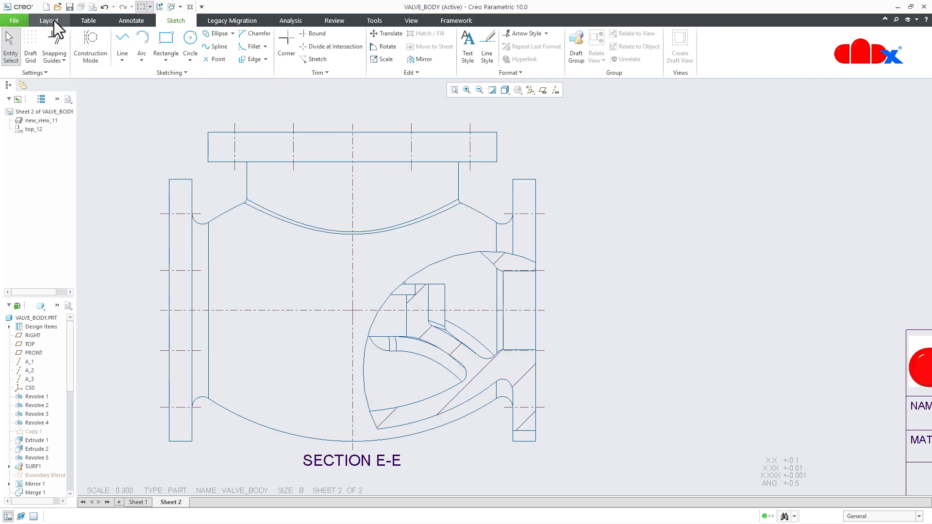
click(48, 20)
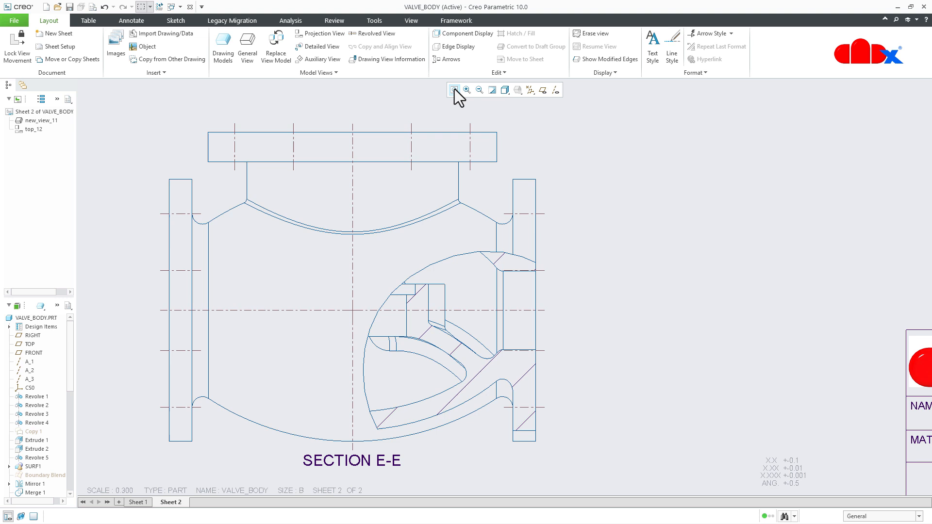